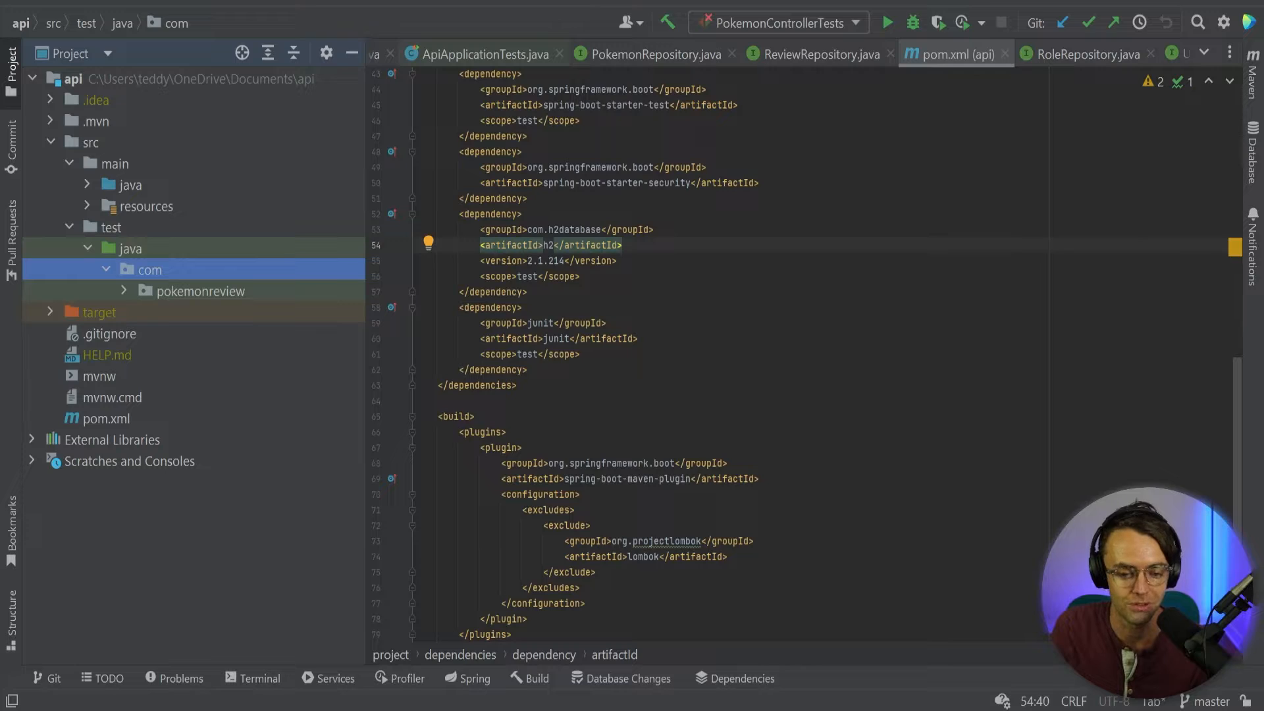
Check the com.h2database h2 2.1.214 test-scoped dependency in pom.xml.
click(123, 290)
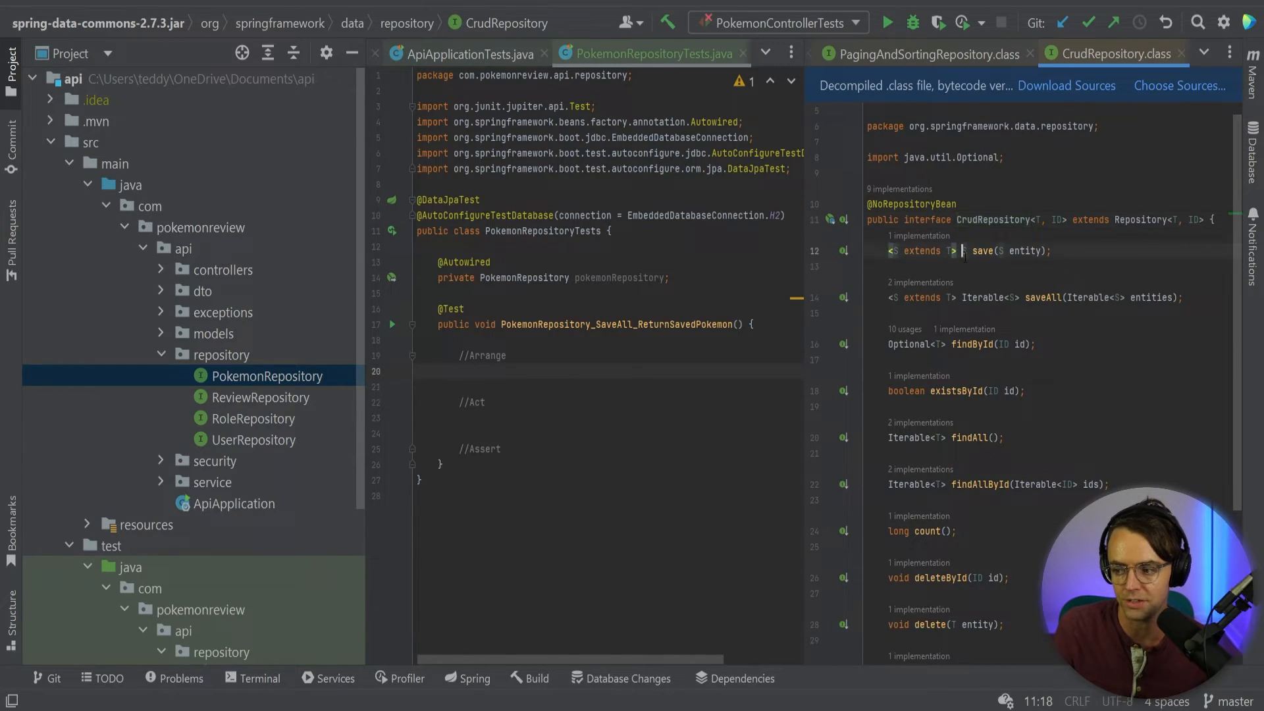
Start declaring the Pokemon variable in the Arrange section of the save-all test.
text(Pokemon pokemon = pok)
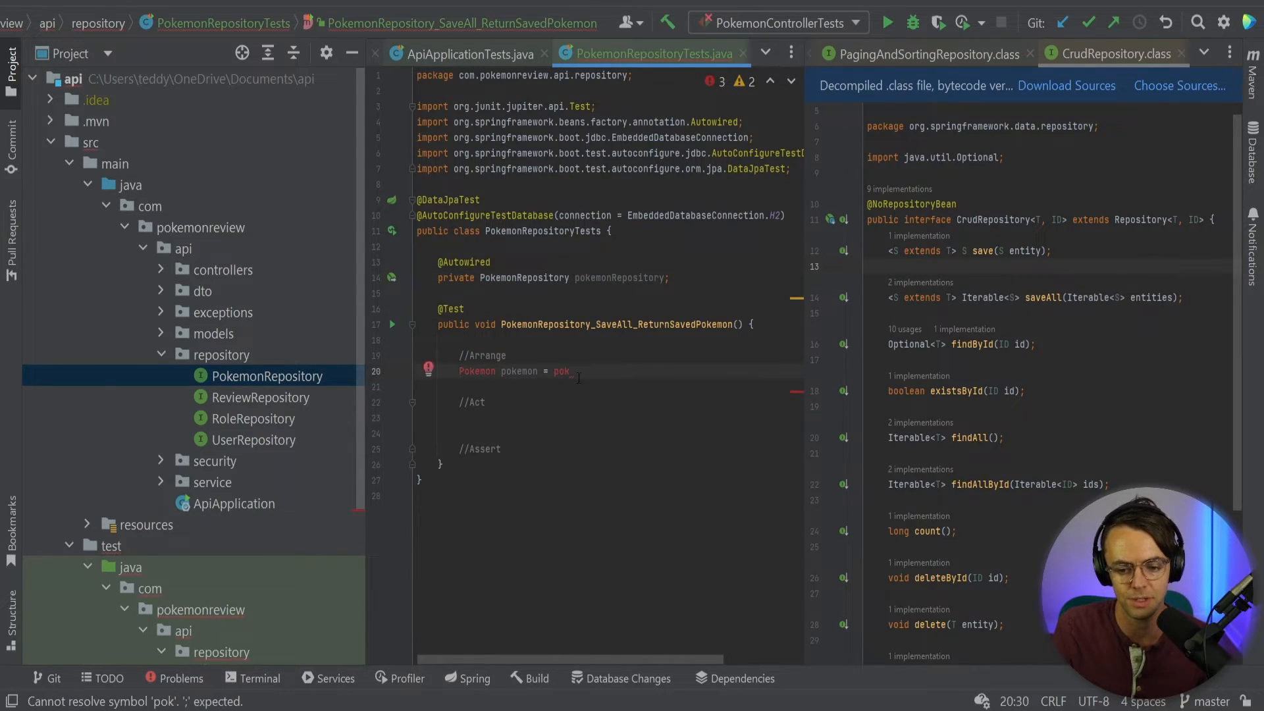
Build a pikachu electric Pokemon, save it, and begin the Assertions.
text(Pokemon.builder()
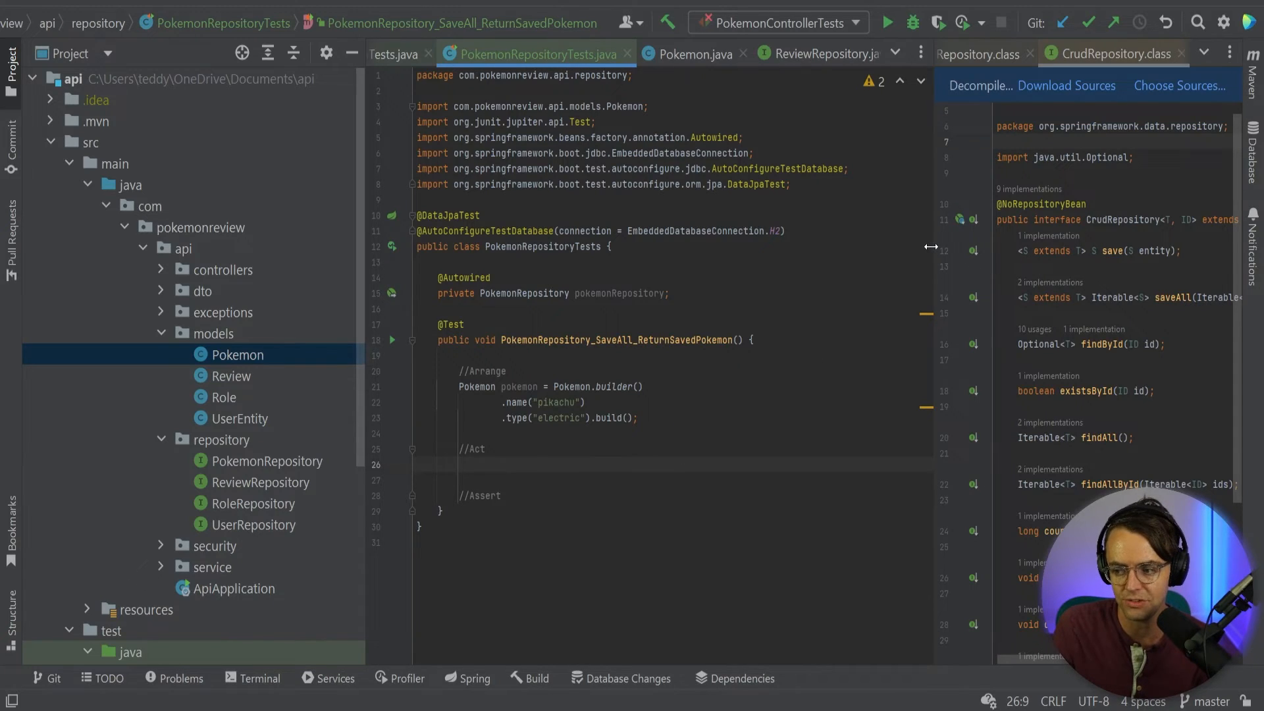
text(Assertions.assertThat(savedPokemon.getId()
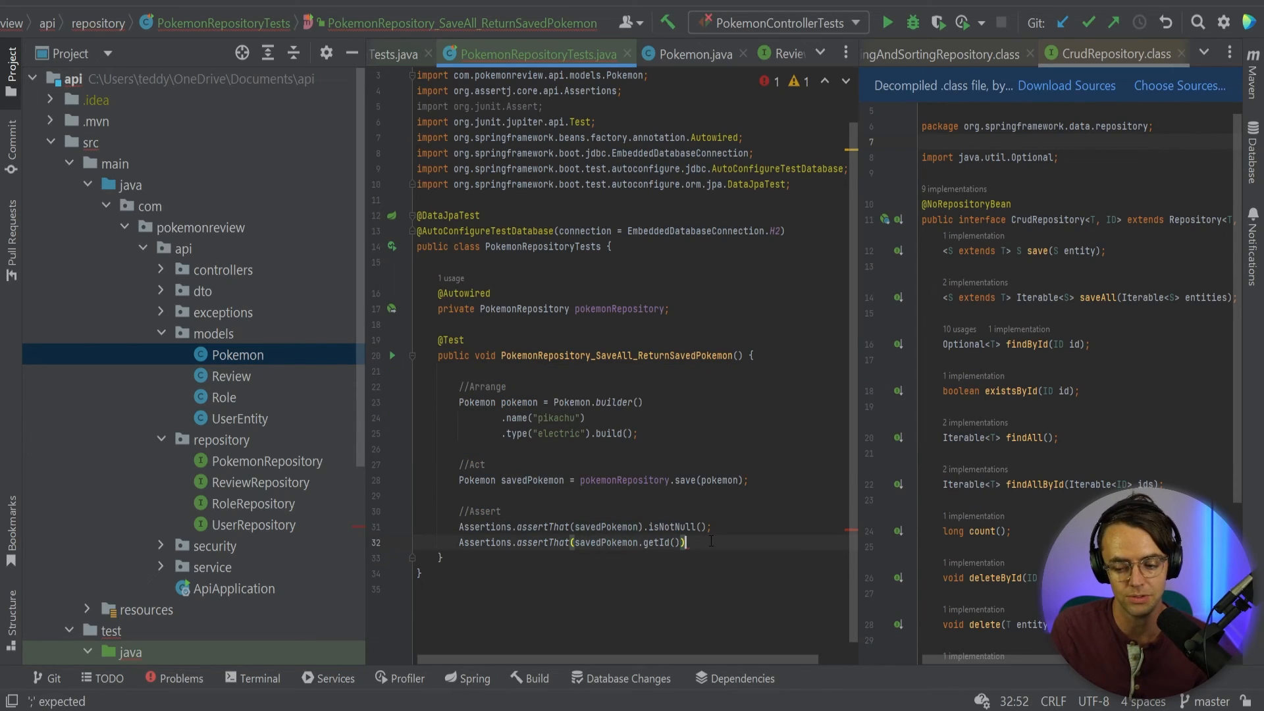
Assert the saved Pokemon's id isGreaterThan 0 via code completion.
text(.isGreat)
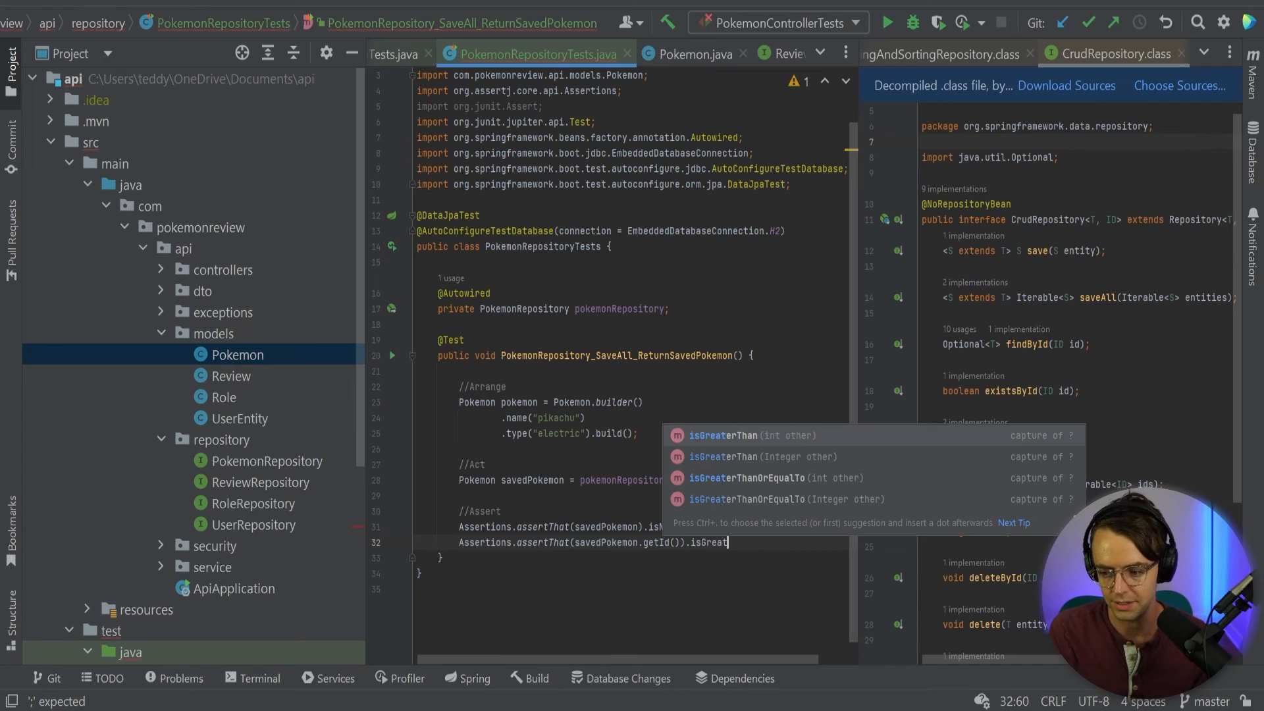
click(760, 435)
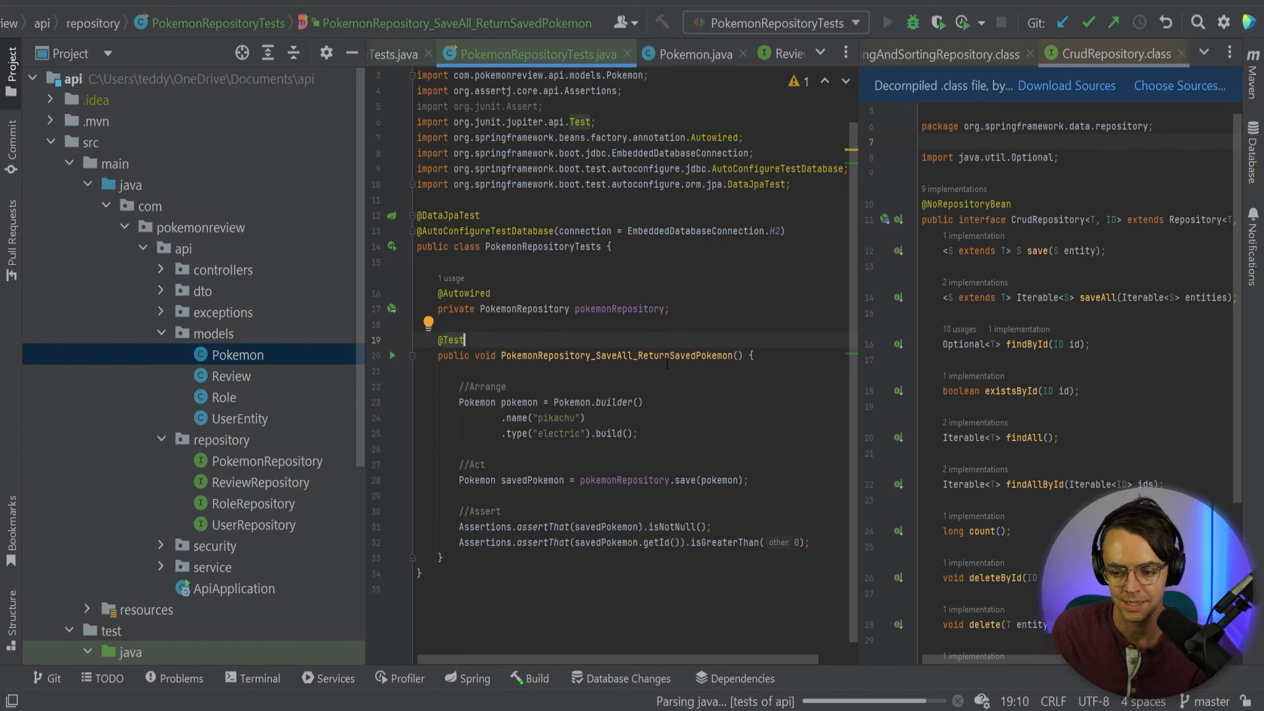